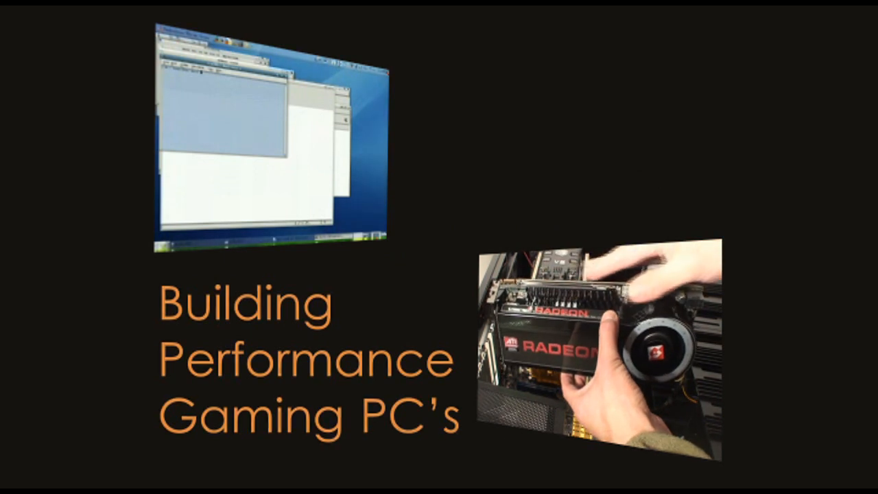
Step: Move from the Download tab to the ubuntu.com home page announcing Ubuntu 10.10
key("Right")
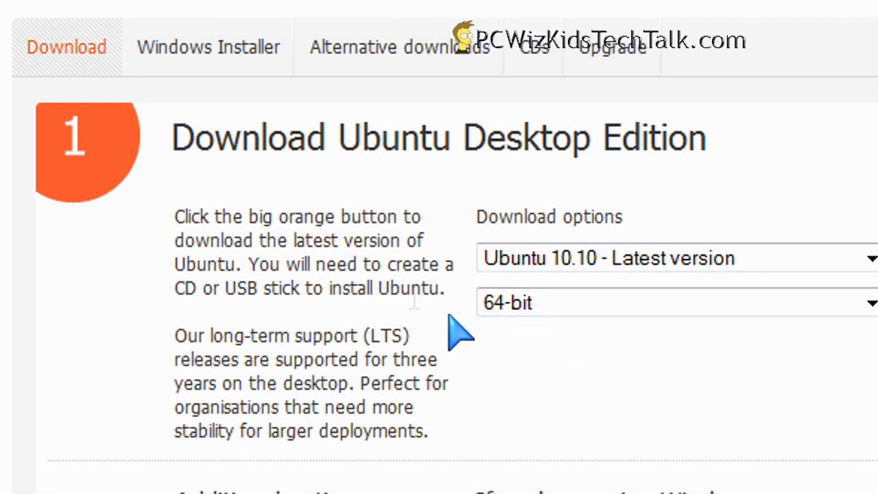
mouse_move(370, 206)
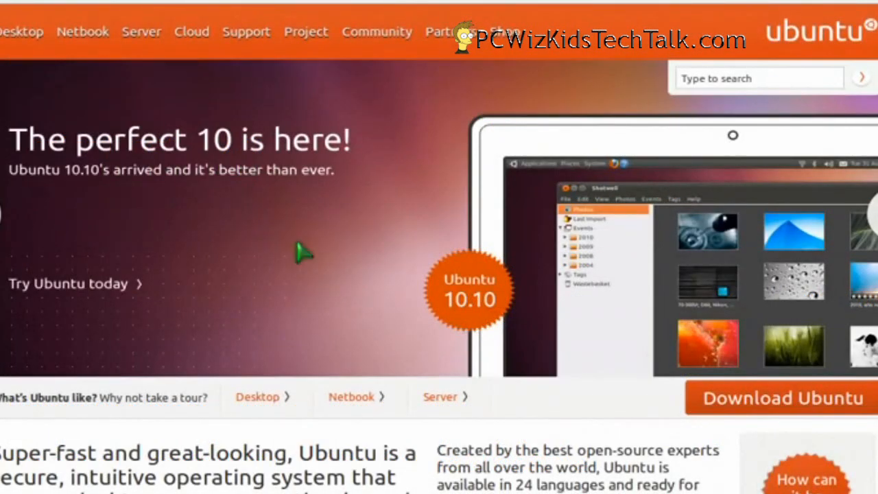
mouse_move(700, 246)
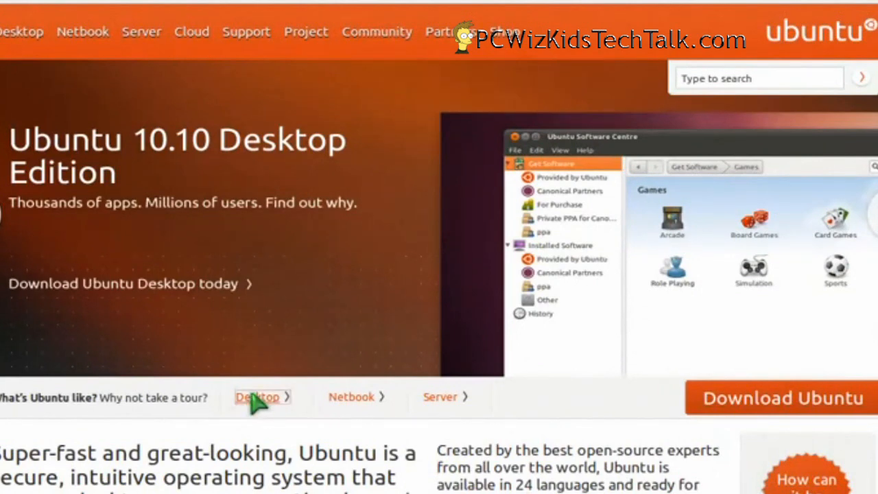
Step: Show the Desktop Edition page's features: email and chat, Ubuntu One, office apps, music streaming
left_click(258, 396)
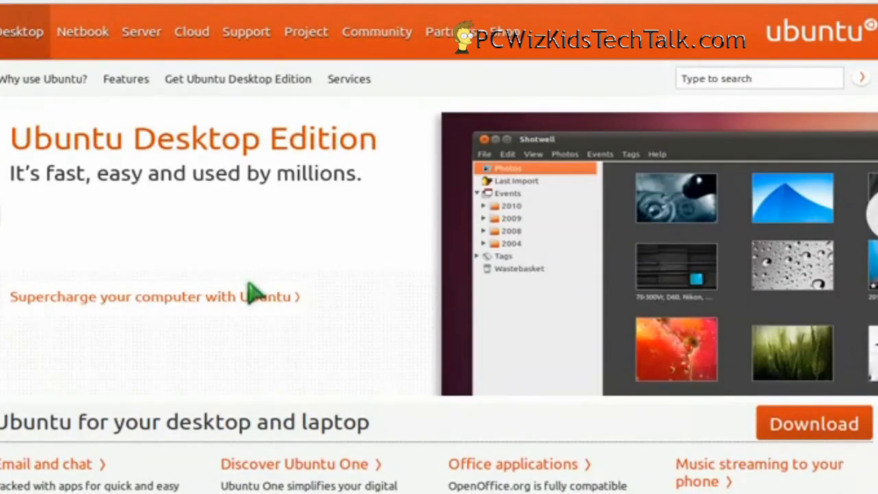
scroll("down", 3)
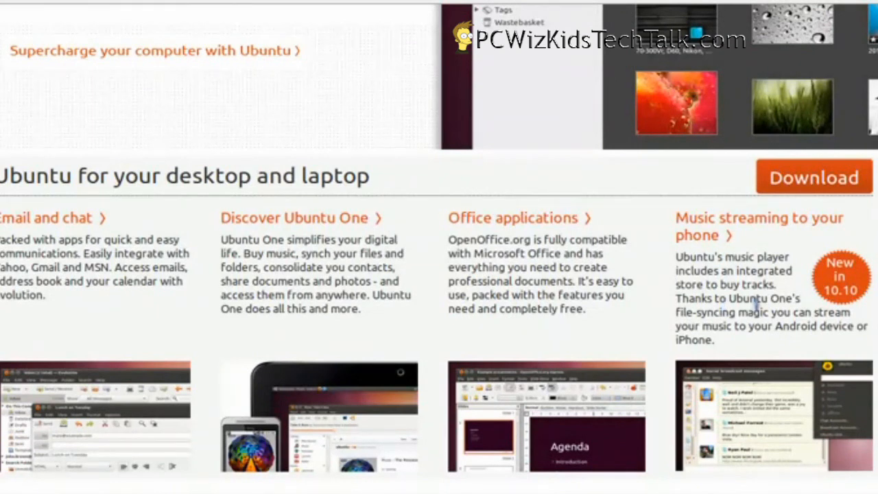
mouse_move(812, 283)
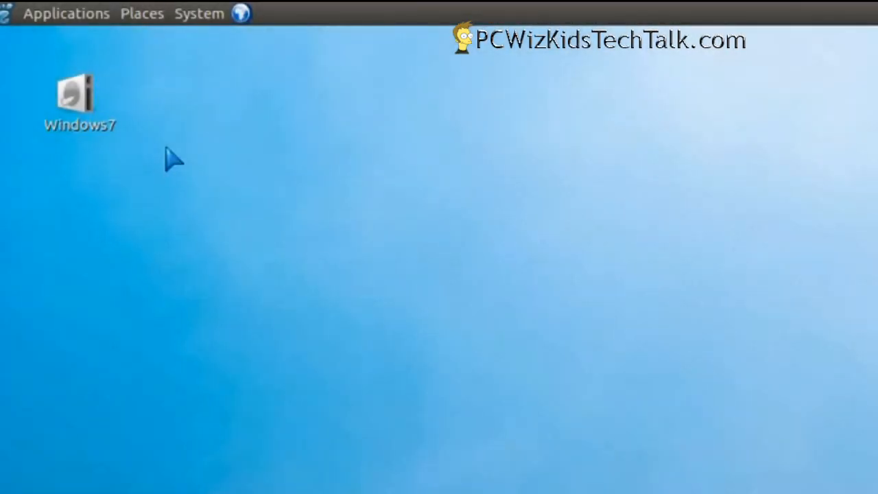
mouse_move(130, 30)
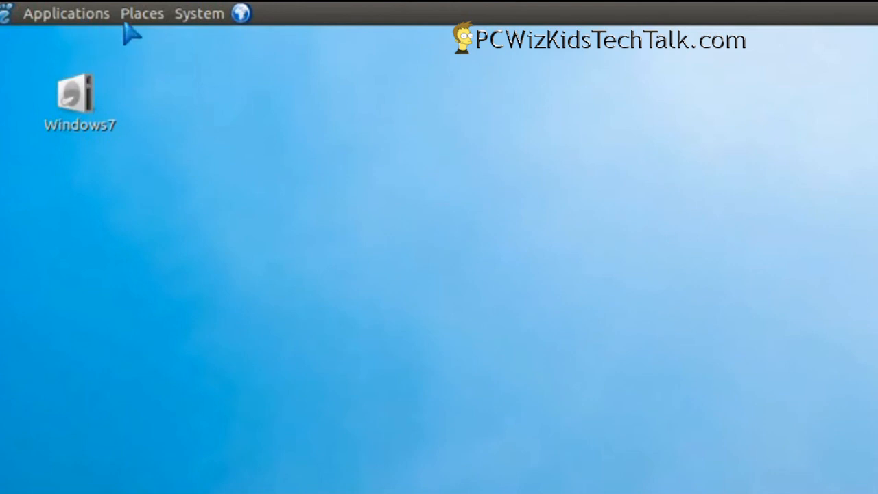
mouse_move(85, 38)
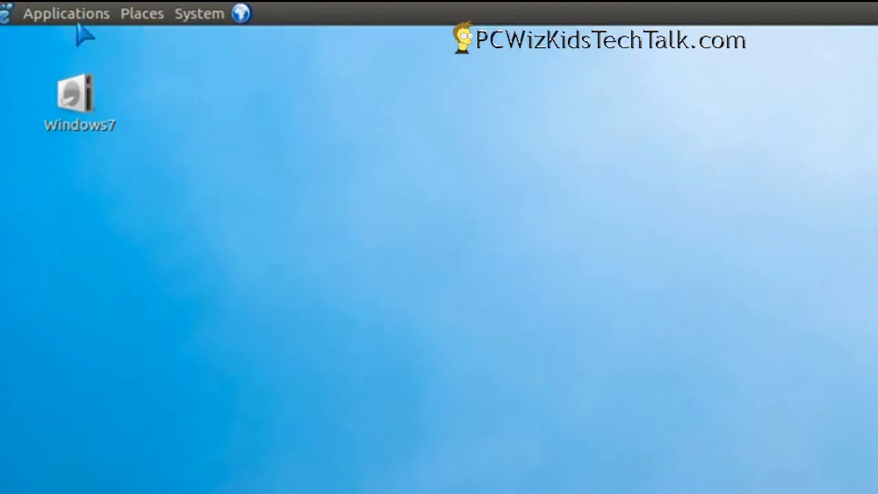
Step: Show the Applications, Places and System panel menus in turn, ending on Applications
left_click(66, 13)
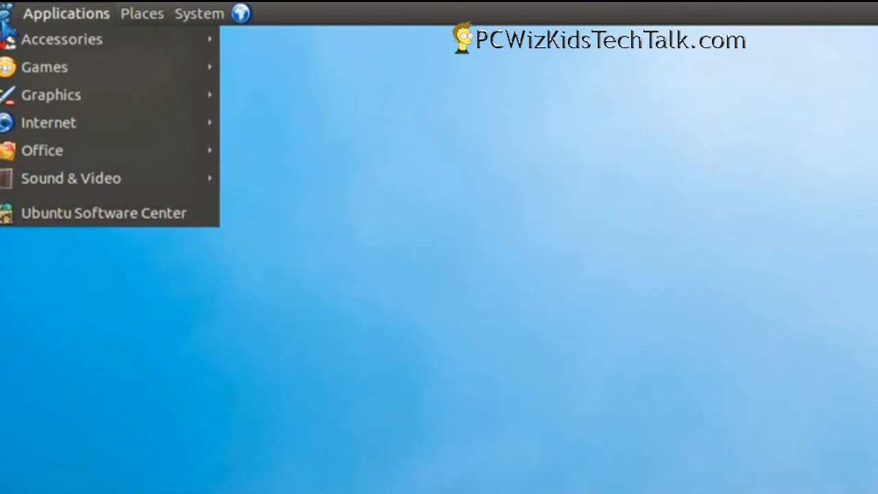
left_click(143, 14)
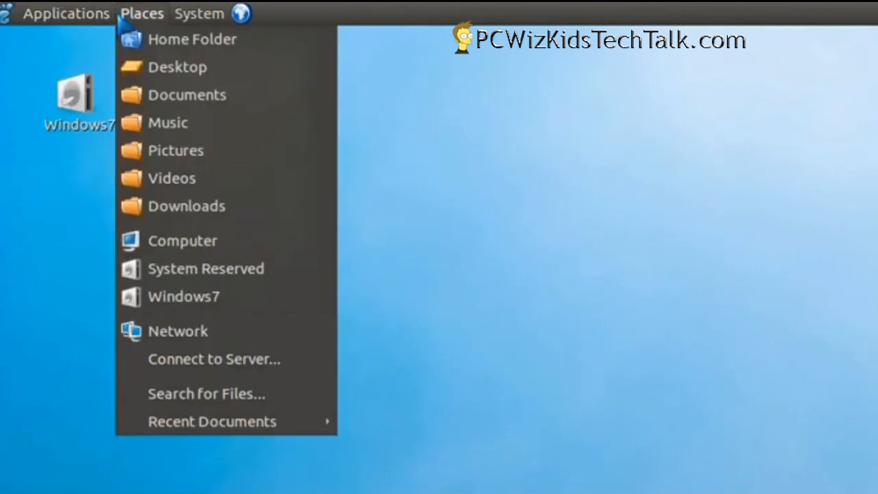
mouse_move(182, 242)
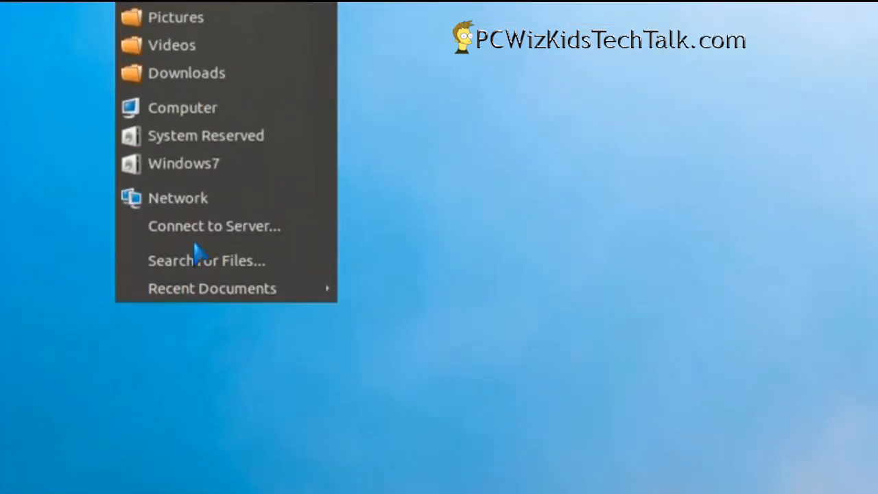
left_click(198, 14)
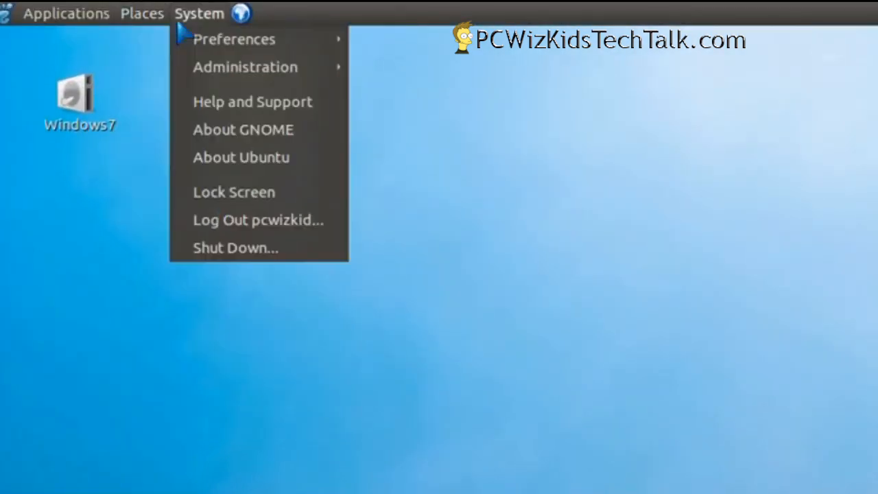
mouse_move(206, 99)
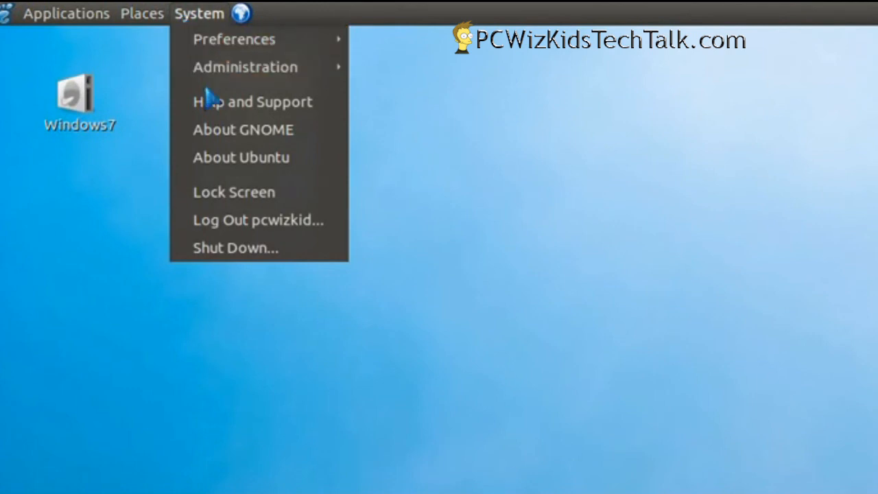
mouse_move(241, 157)
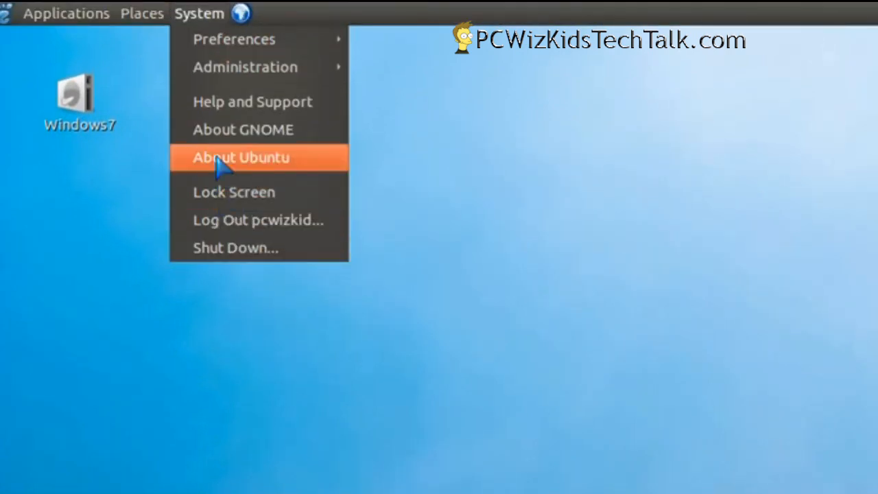
mouse_move(253, 101)
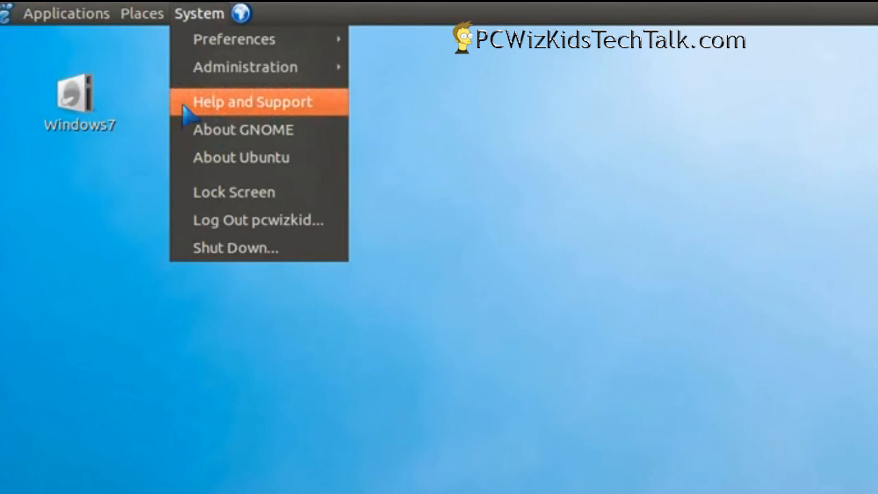
left_click(77, 13)
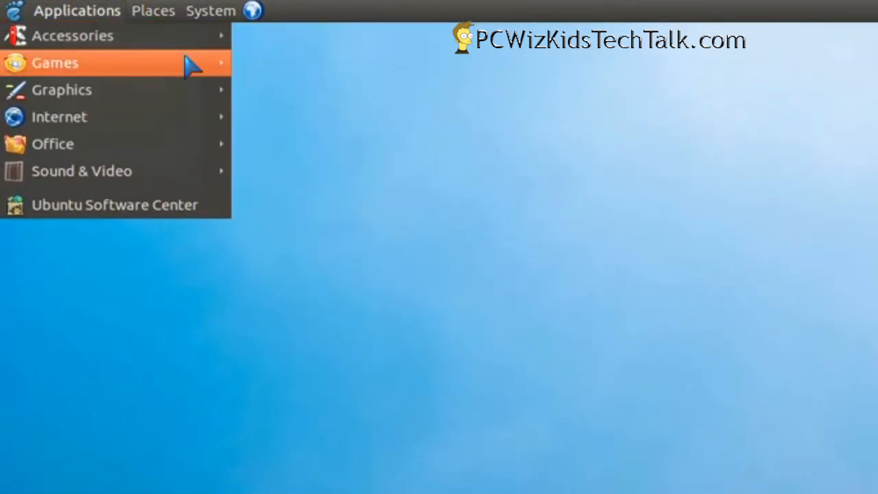
mouse_move(192, 91)
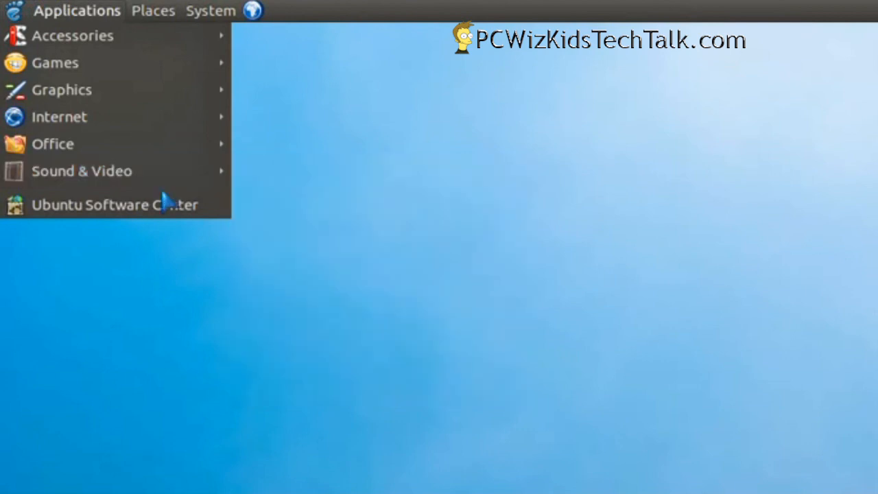
Step: Launch Ubuntu Software Center from the Applications menu
left_click(115, 204)
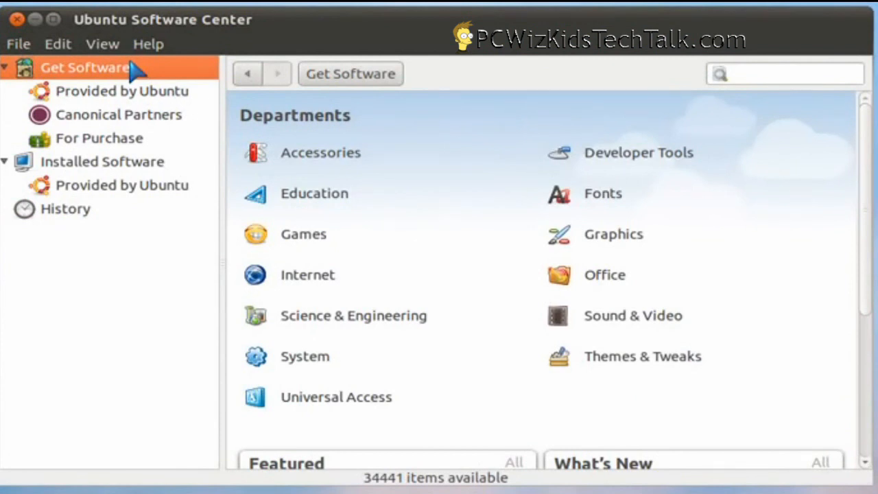
mouse_move(103, 137)
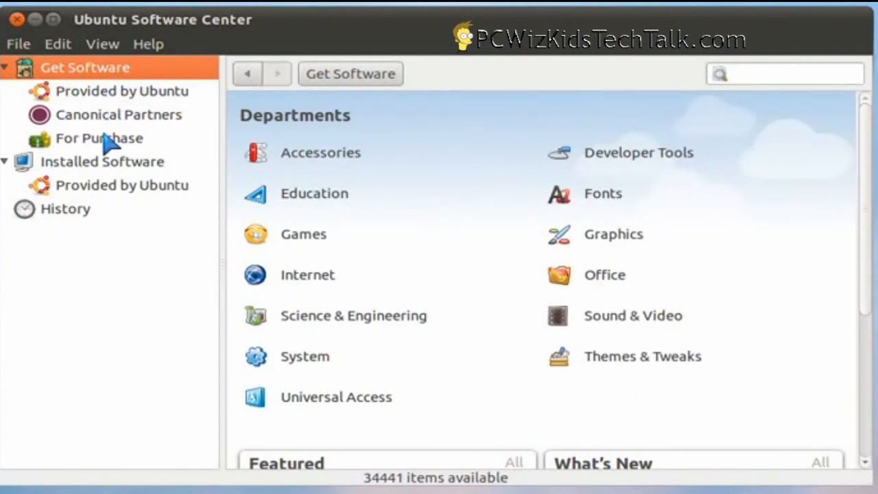
mouse_move(87, 230)
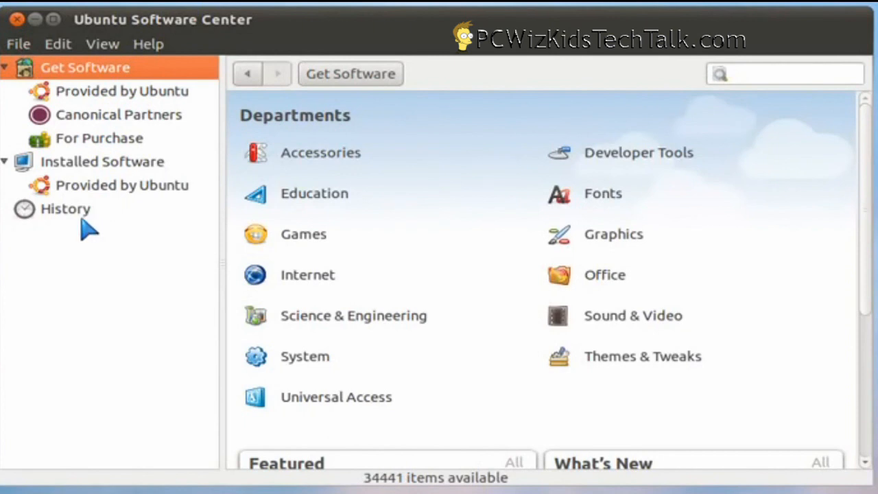
mouse_move(121, 69)
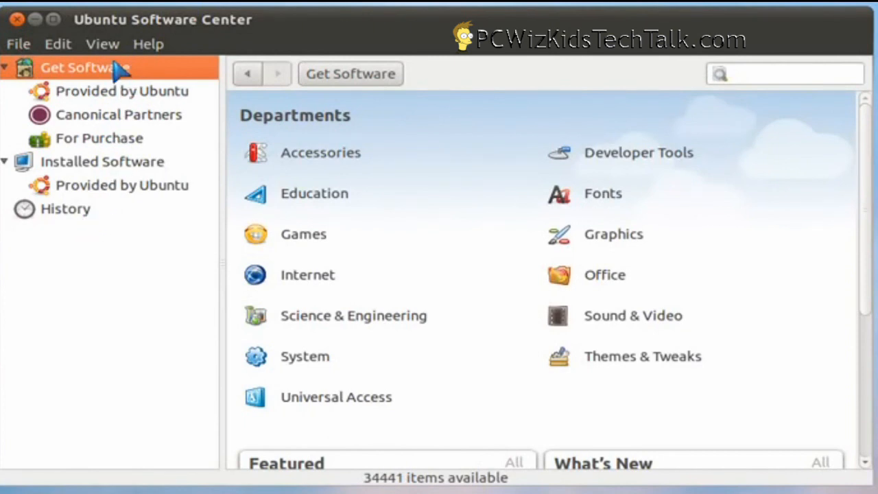
mouse_move(189, 96)
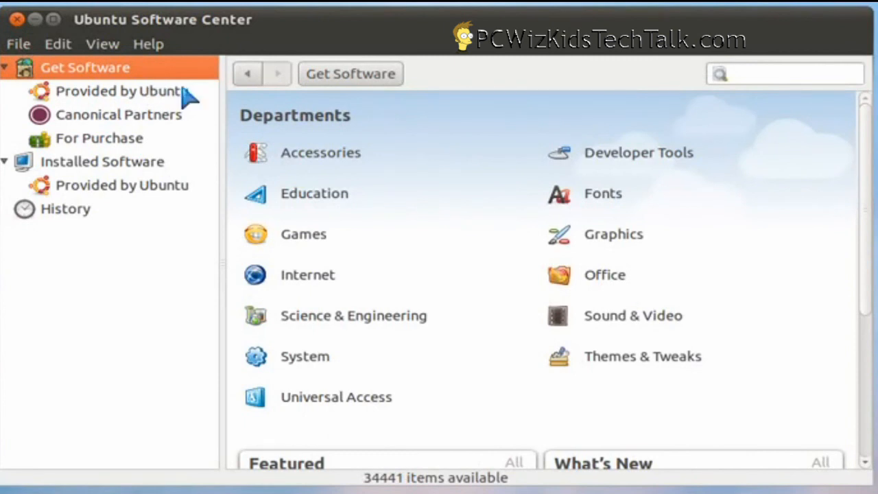
mouse_move(461, 326)
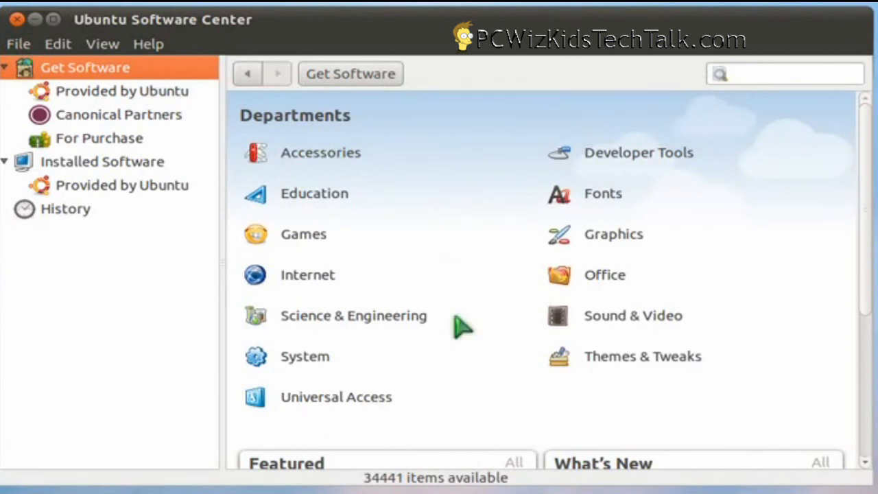
mouse_move(431, 152)
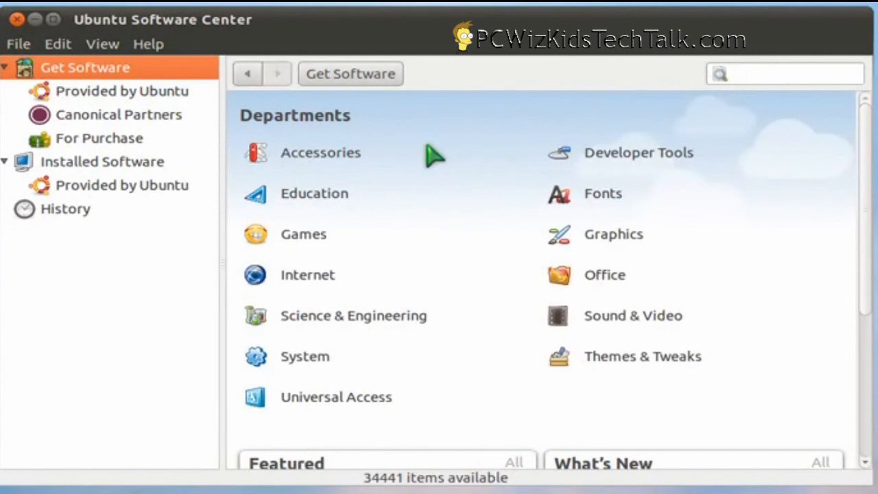
mouse_move(524, 165)
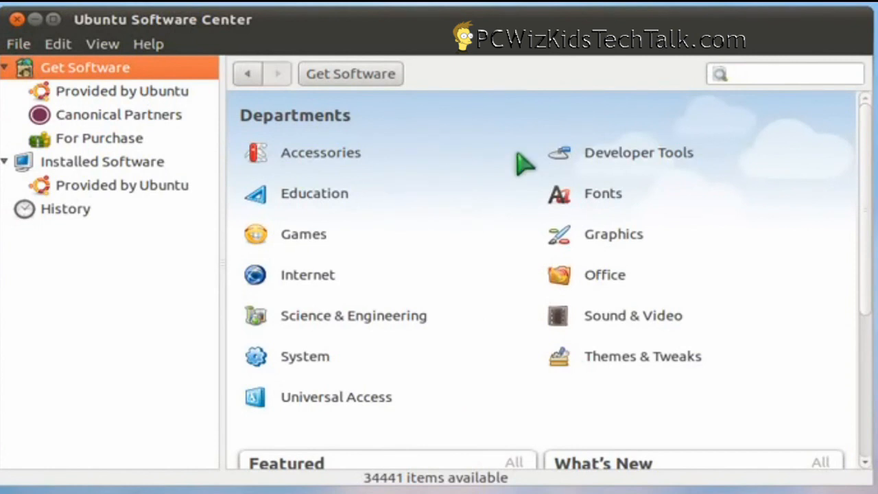
Step: Focus the Software Center search box, ready for a query
left_click(785, 74)
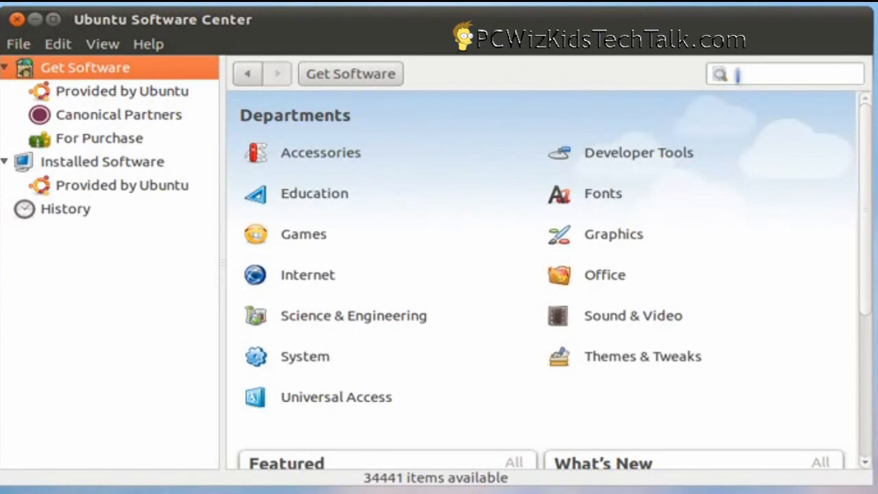
Step: Search for 'recorder', then 'mp3' (63 items), and select Rhythmbox Music Player
type("re")
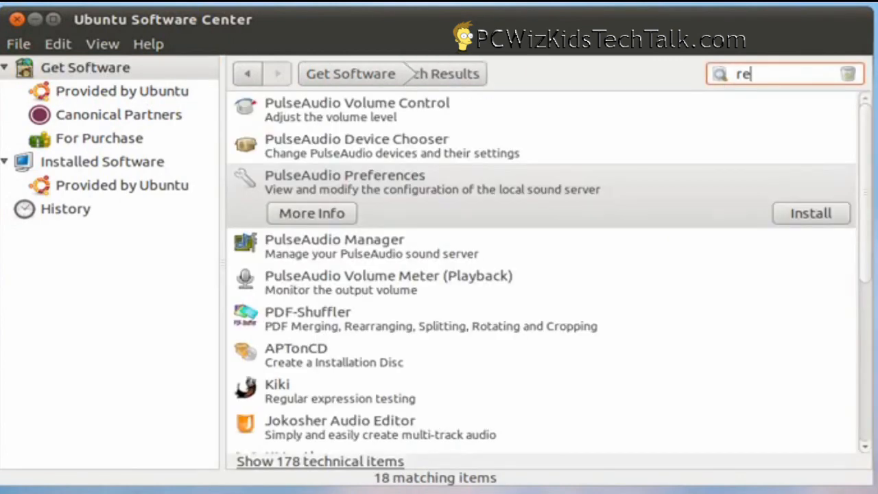
type("corder")
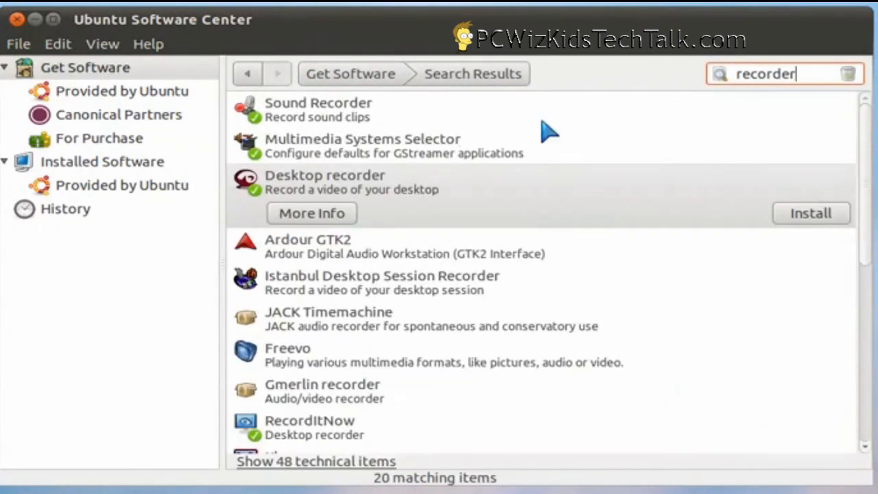
left_click(351, 181)
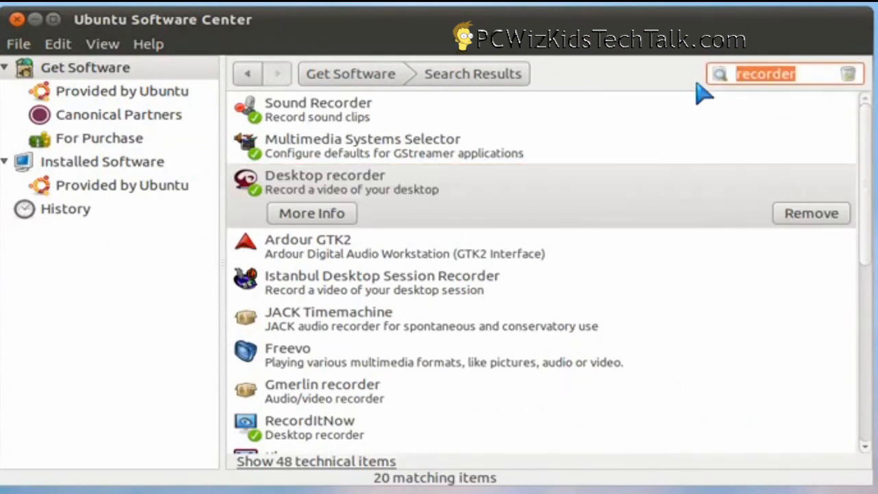
type("mp3")
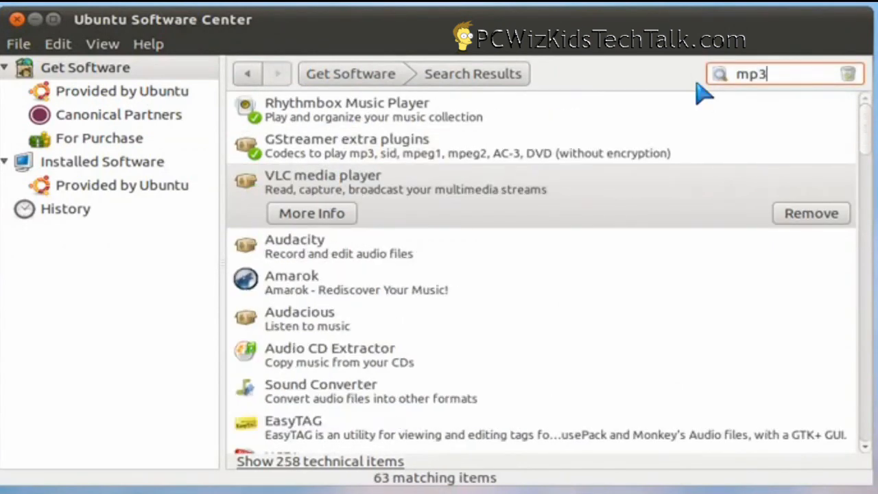
left_click(346, 110)
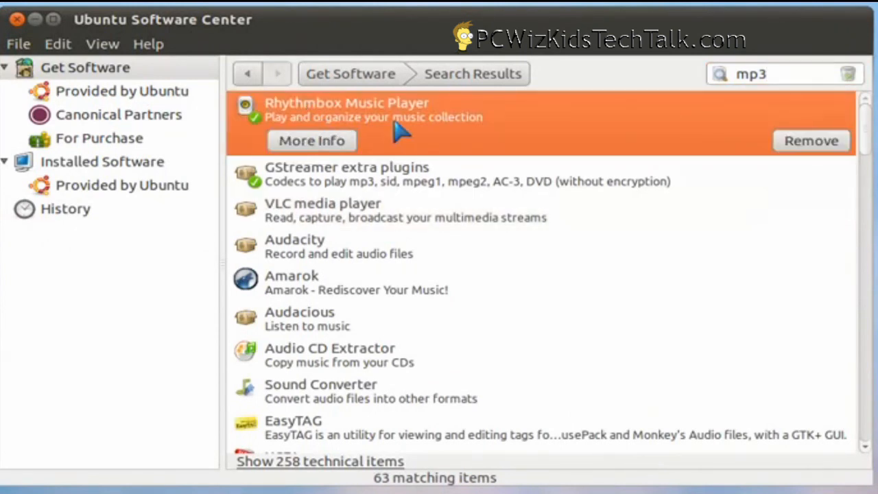
mouse_move(378, 212)
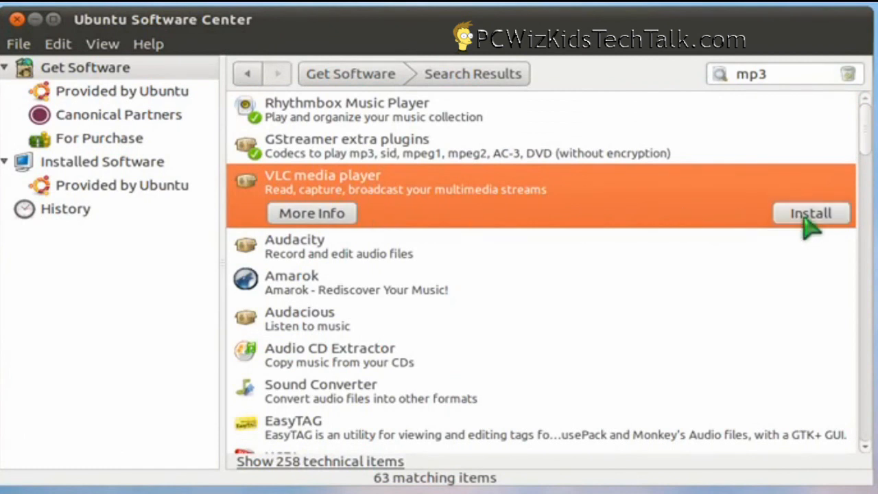
mouse_move(450, 409)
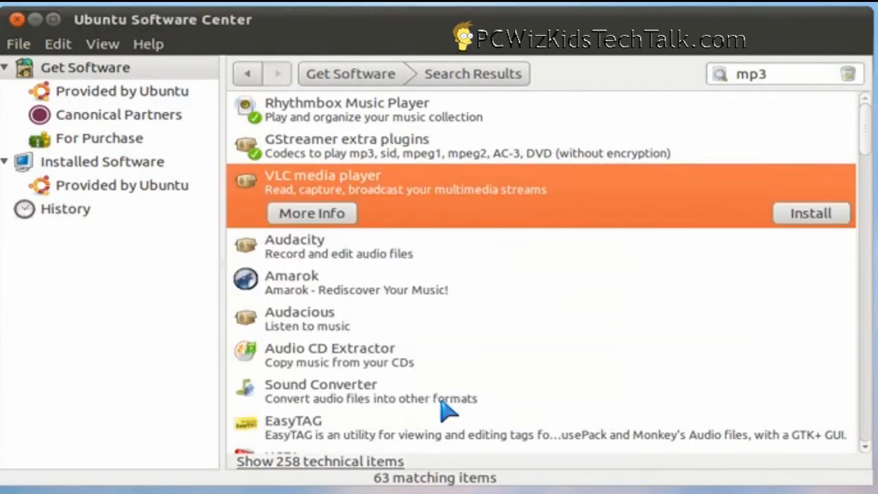
mouse_move(327, 181)
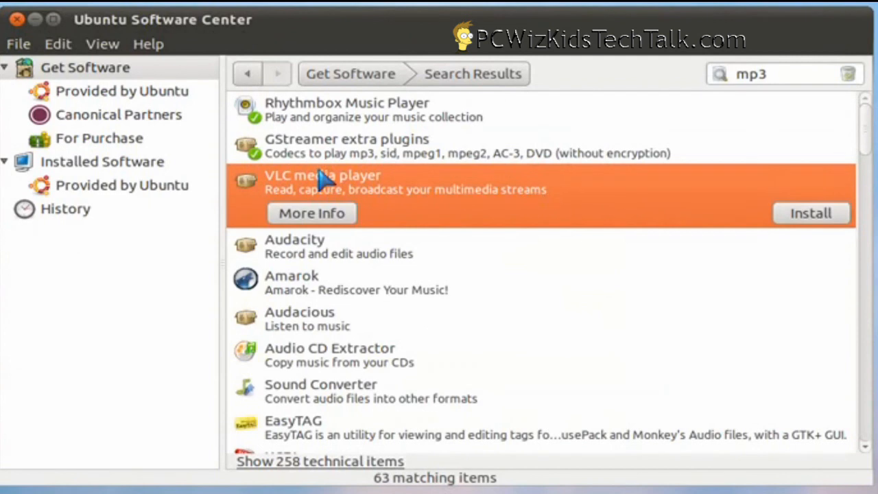
left_click(99, 137)
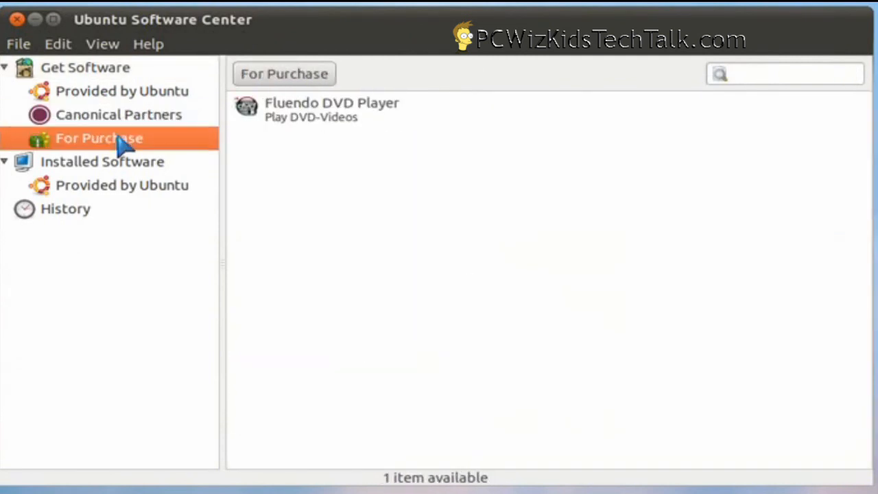
left_click(101, 162)
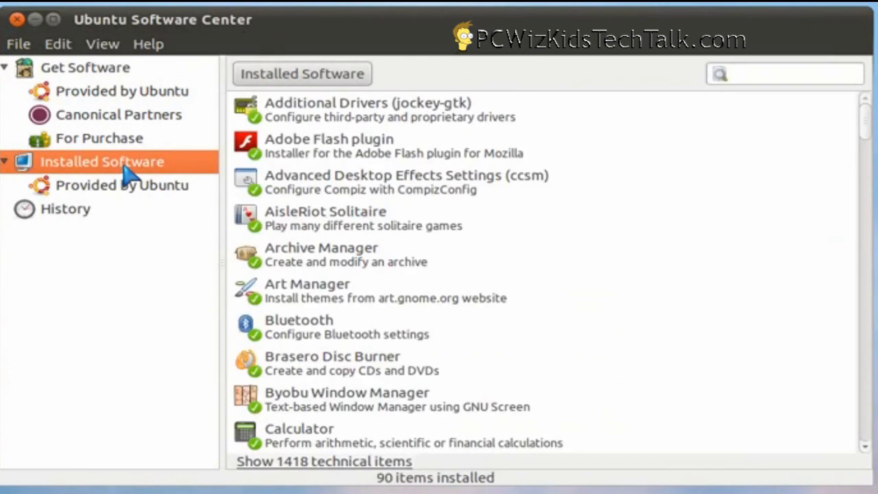
left_click(120, 184)
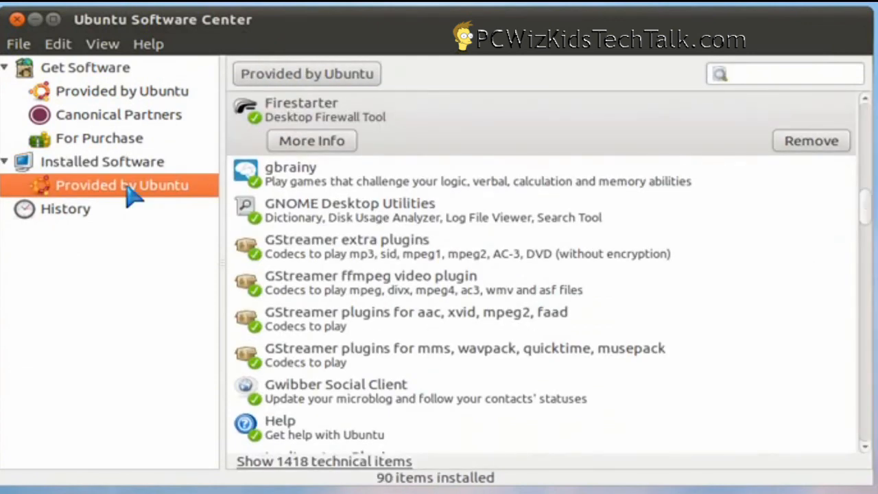
mouse_move(346, 314)
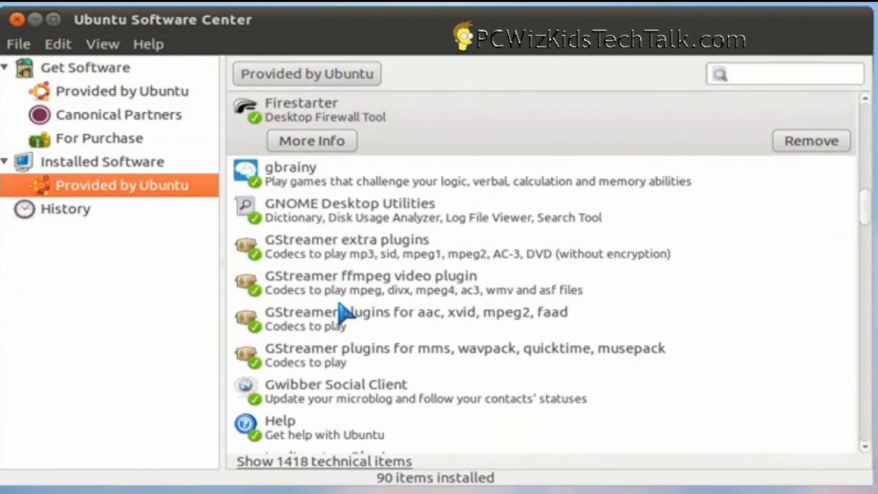
mouse_move(336, 236)
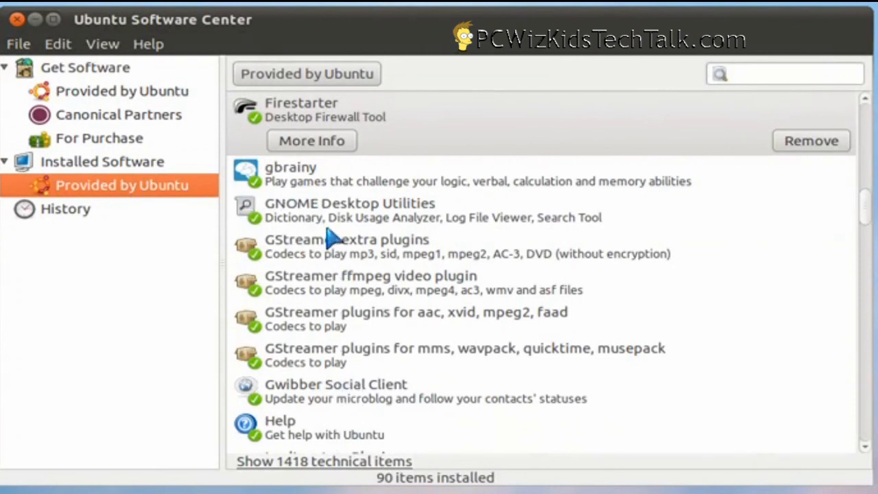
mouse_move(140, 124)
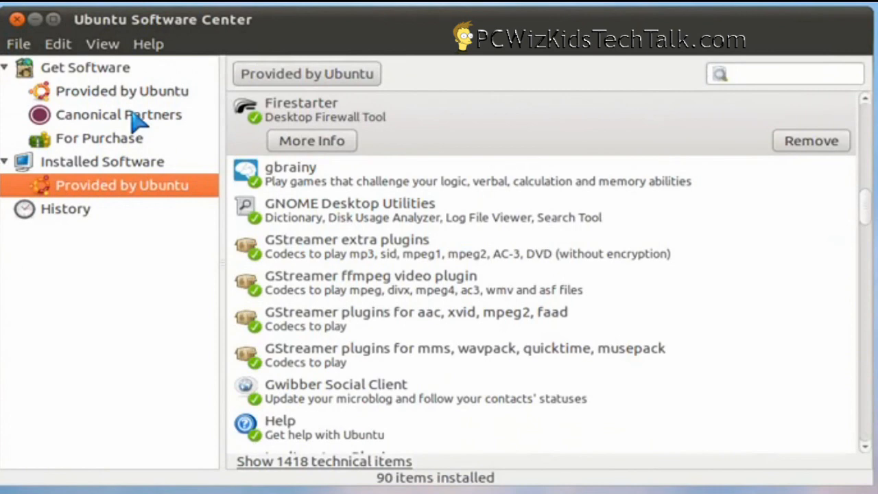
left_click(118, 115)
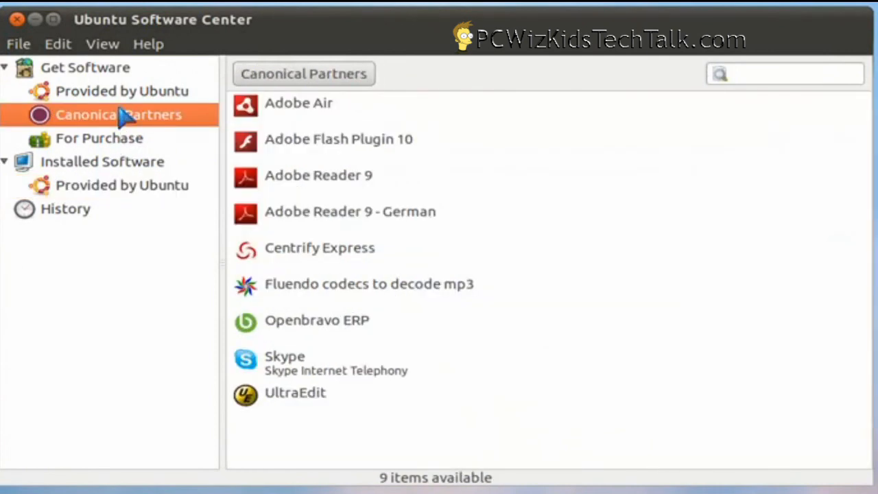
type("mp3")
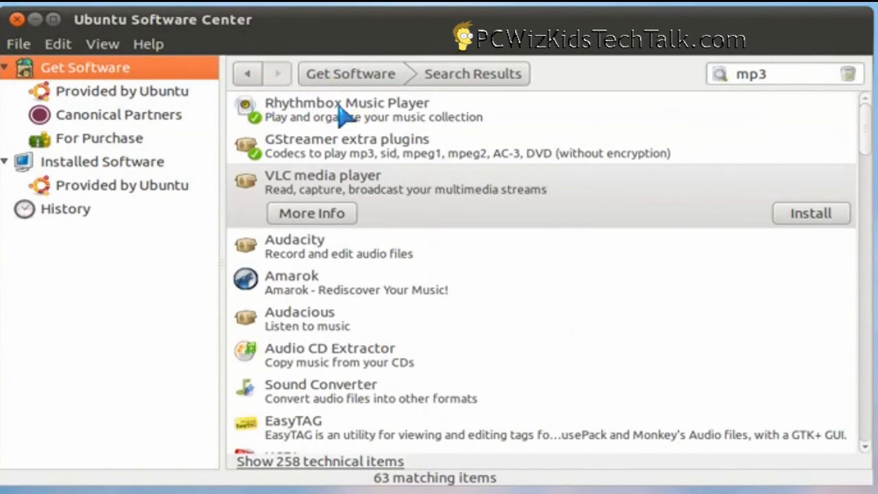
Step: Look through the mp3 results, then search for 'gimp', narrowing to 13 items
scroll("down", 3)
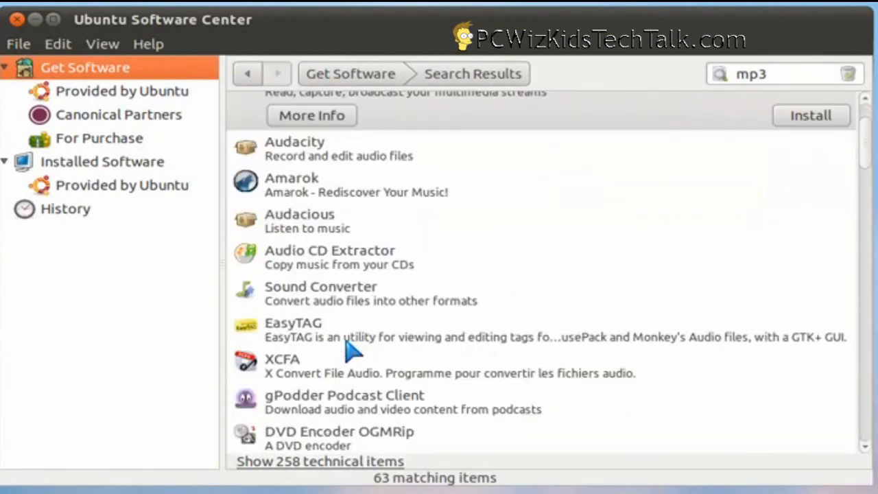
scroll("down", 3)
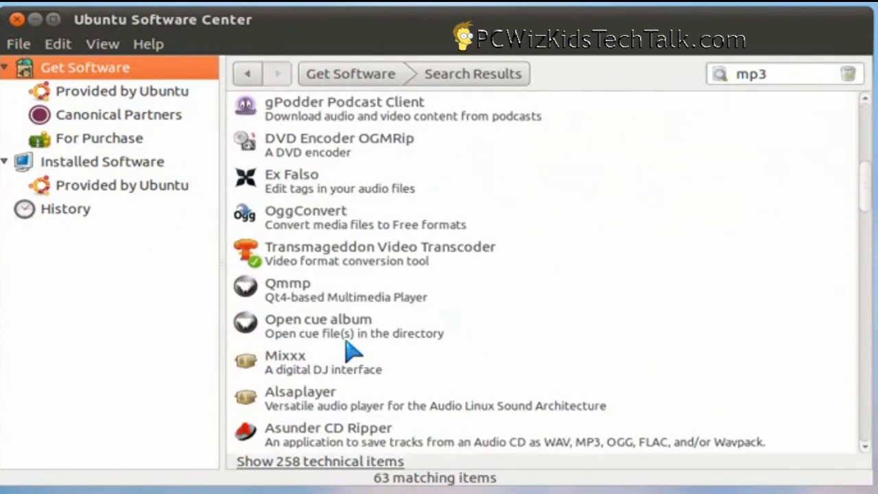
scroll("down", 3)
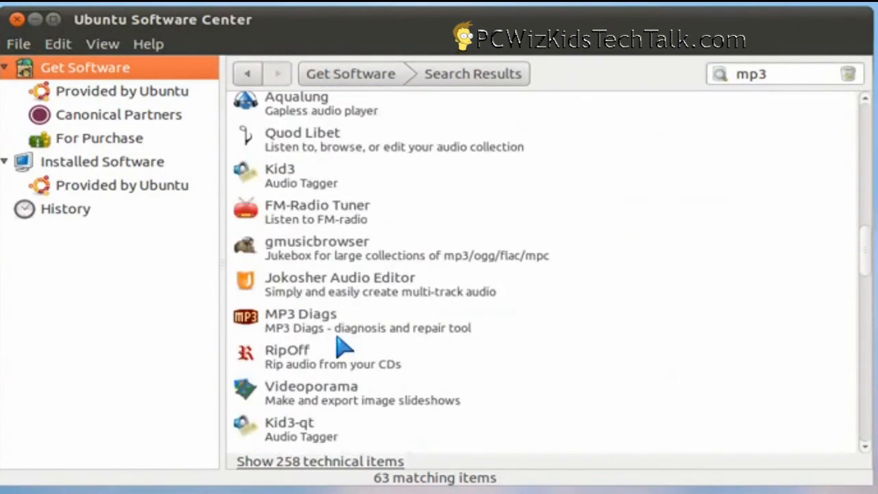
scroll("down", 3)
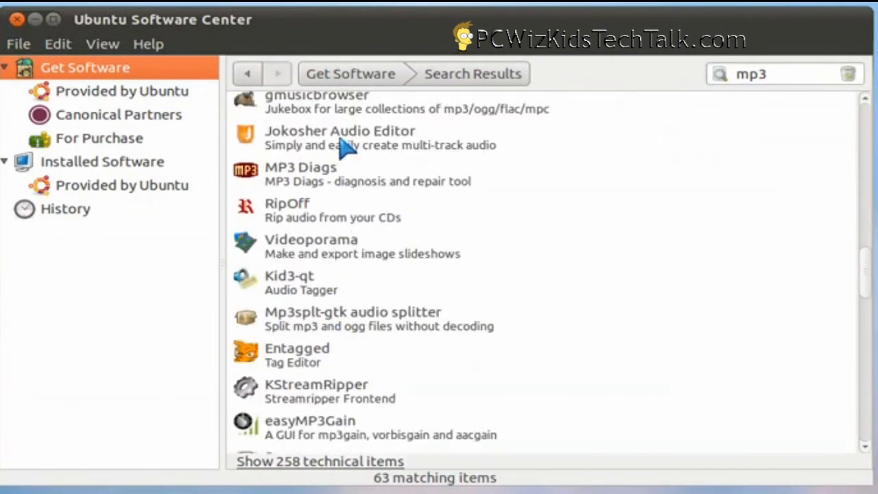
mouse_move(336, 137)
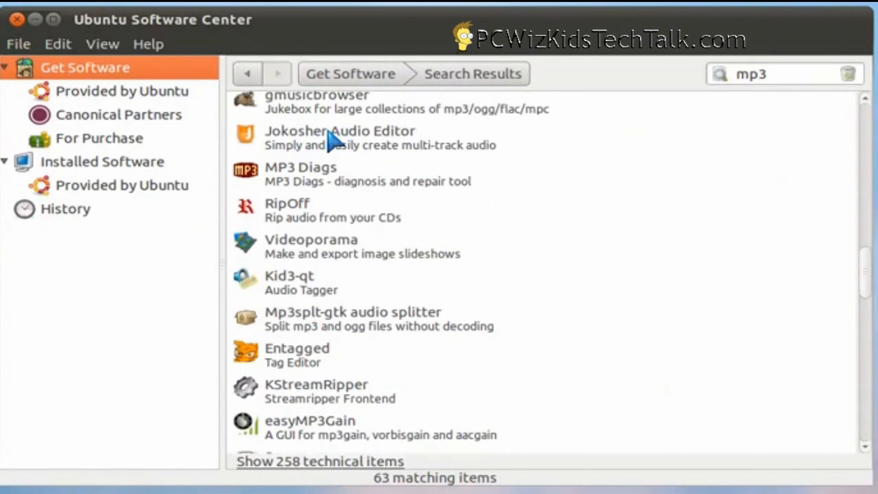
type("g")
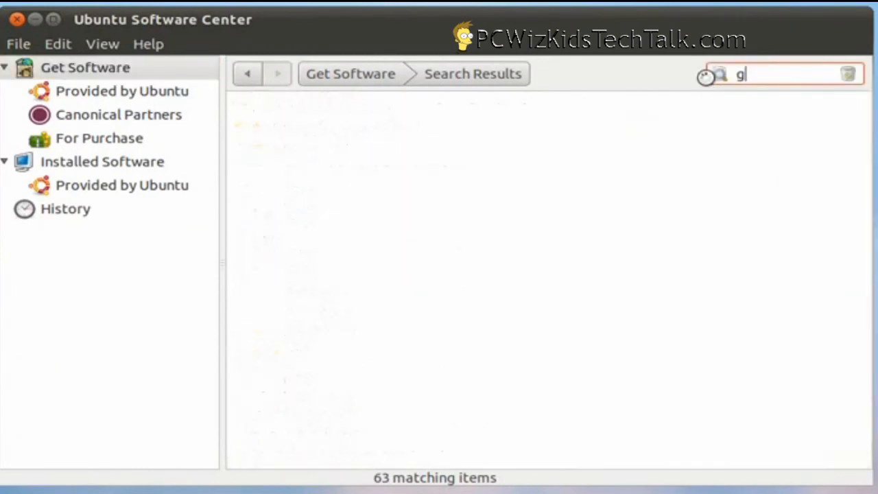
type("imp")
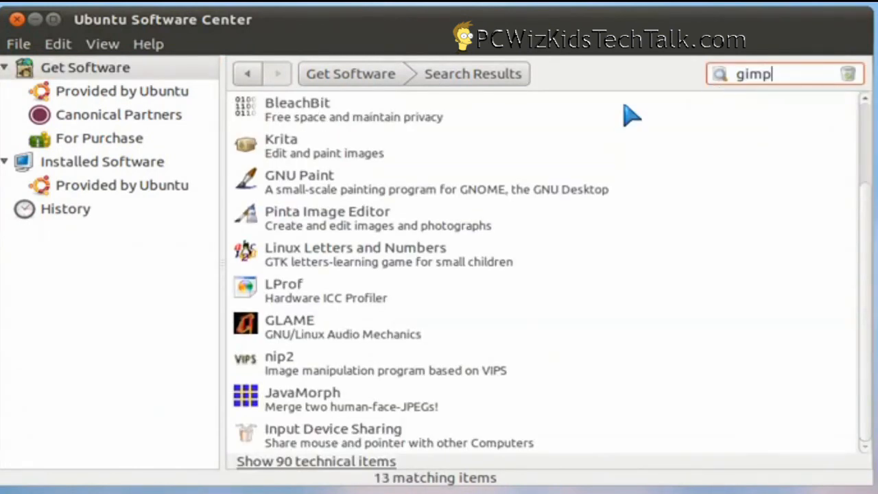
mouse_move(362, 140)
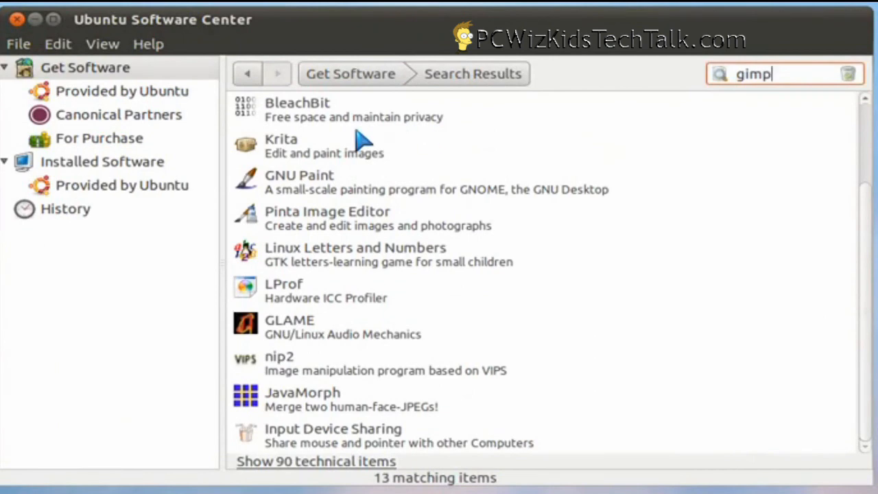
mouse_move(370, 309)
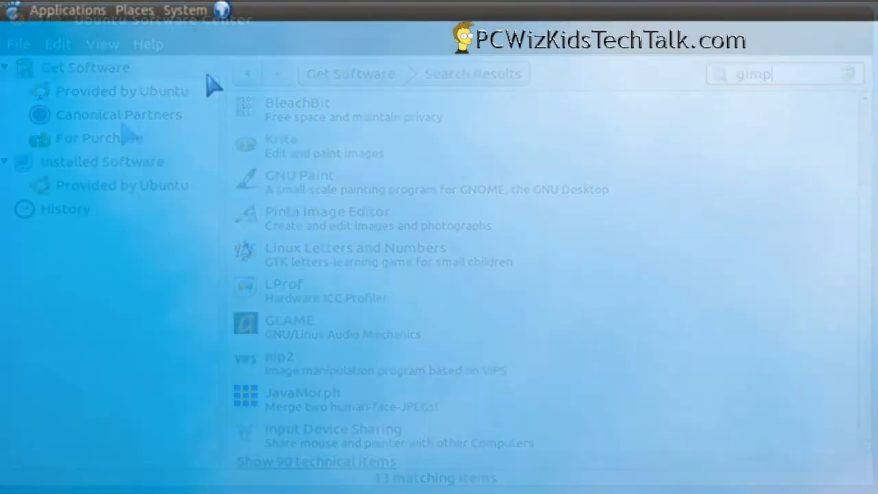
Step: Show the System menu with its Preferences and Administration tool lists
left_click(184, 9)
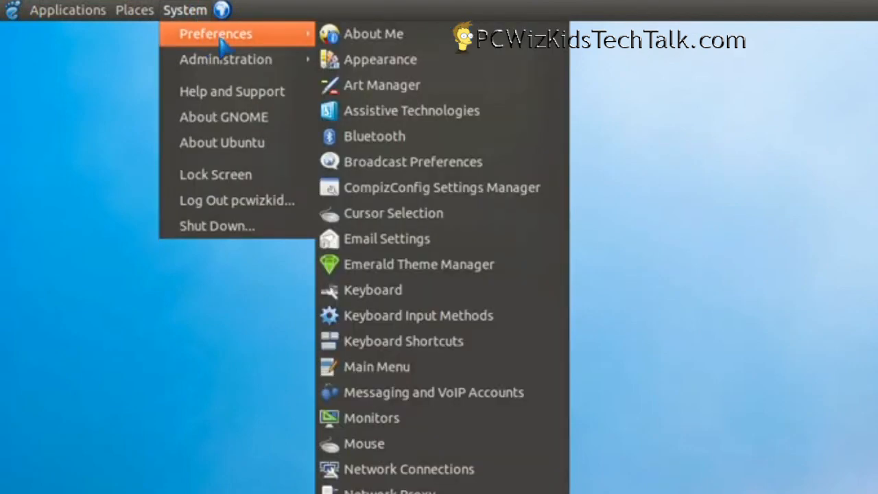
mouse_move(380, 60)
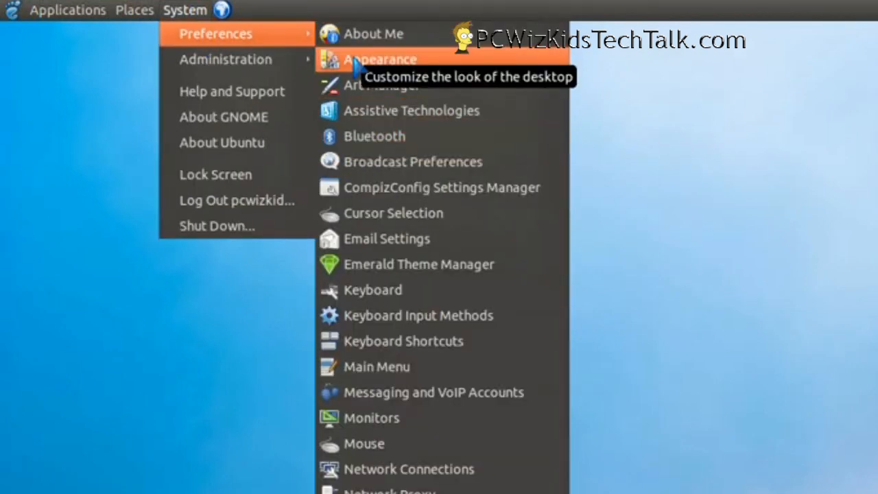
mouse_move(364, 72)
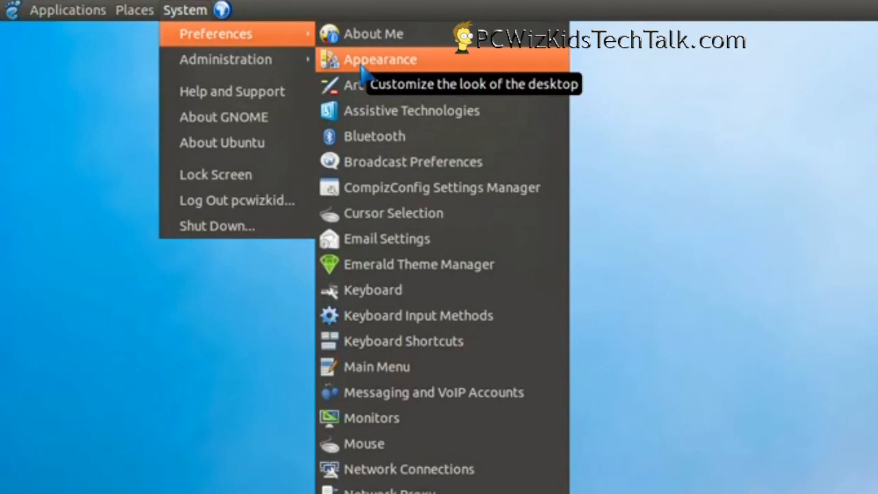
mouse_move(375, 135)
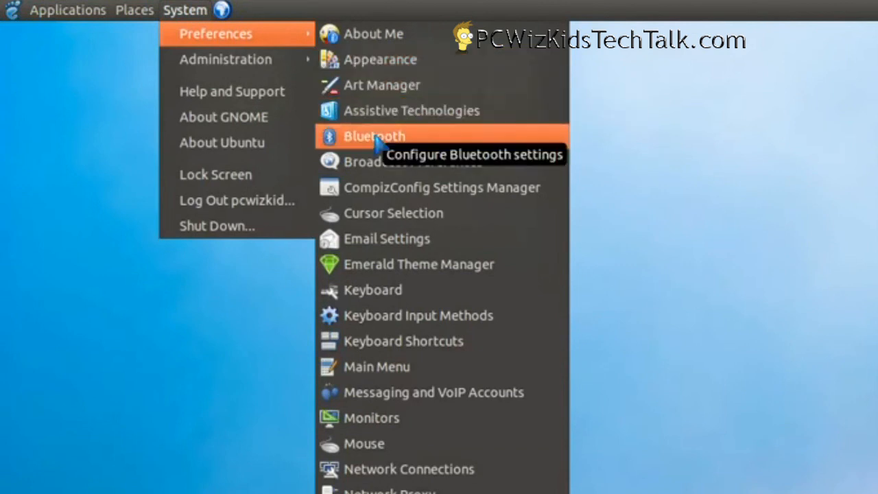
mouse_move(411, 110)
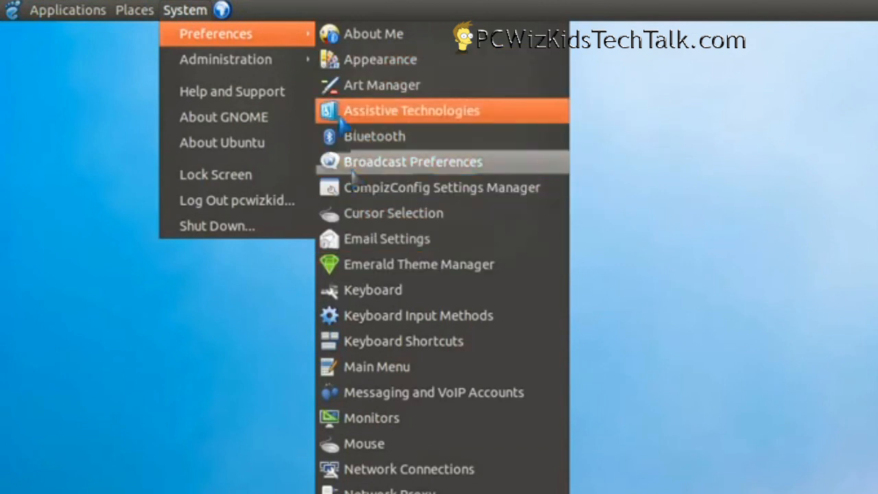
mouse_move(225, 59)
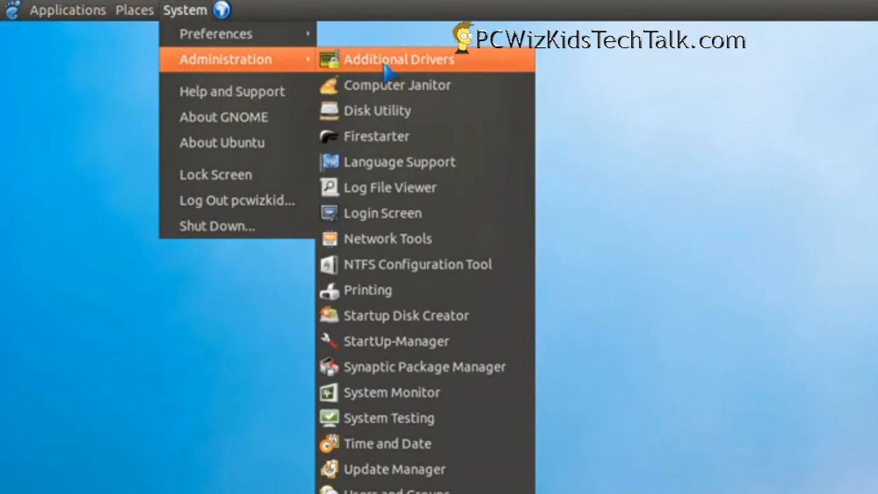
Step: Show Additional Drivers listing the ATI/AMD FGLRX graphics driver as not activated
left_click(397, 59)
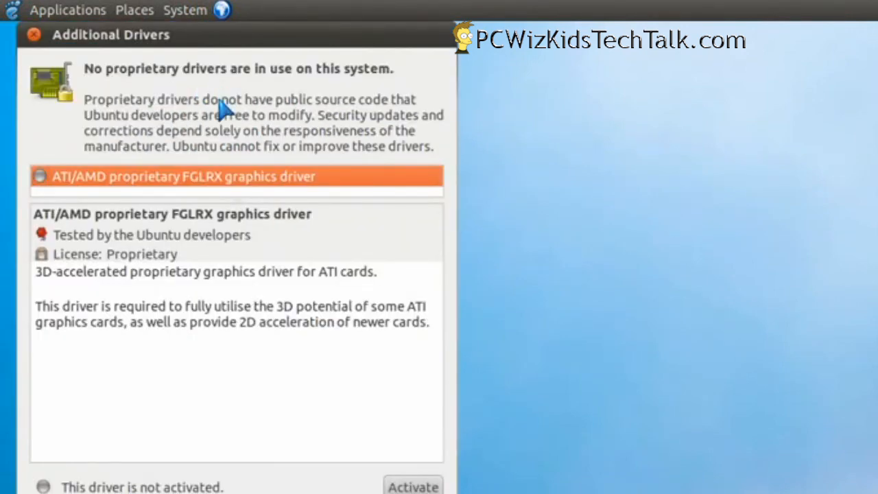
mouse_move(191, 260)
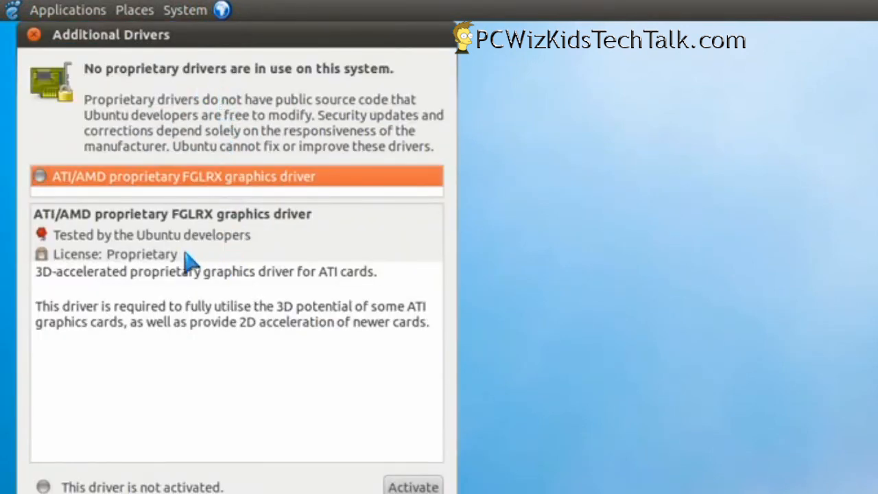
mouse_move(250, 264)
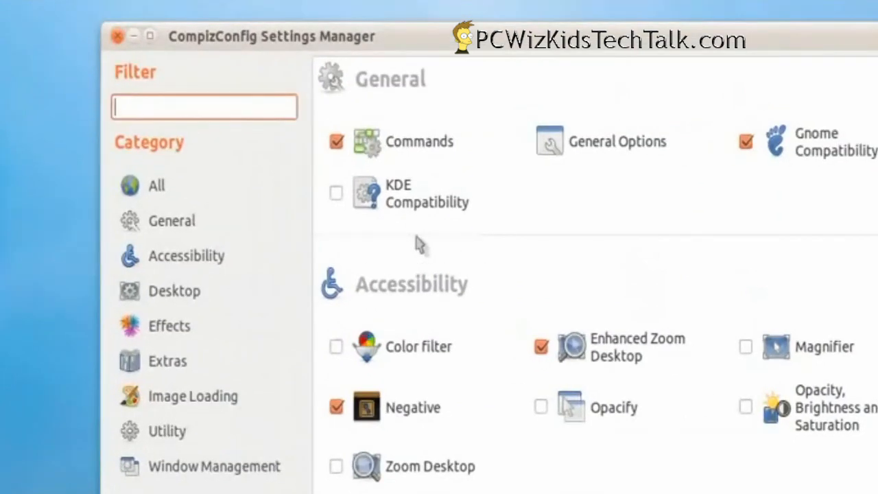
Step: Enable Desktop Cube, disabling Desktop Wall in the conflict prompt, and Rotate Cube
scroll("down", 3)
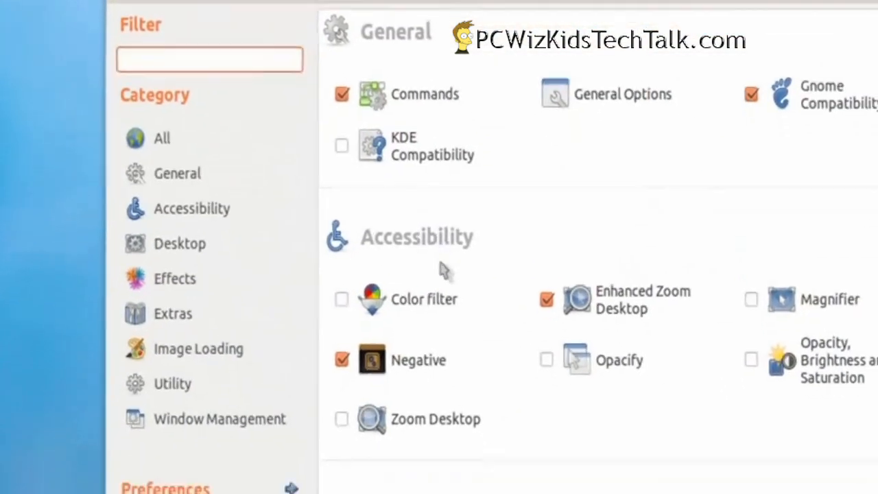
scroll("down", 3)
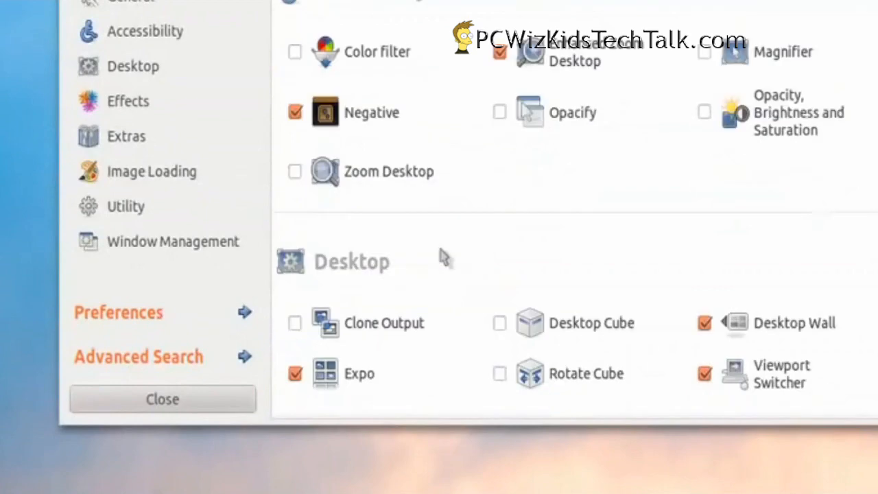
scroll("down", 3)
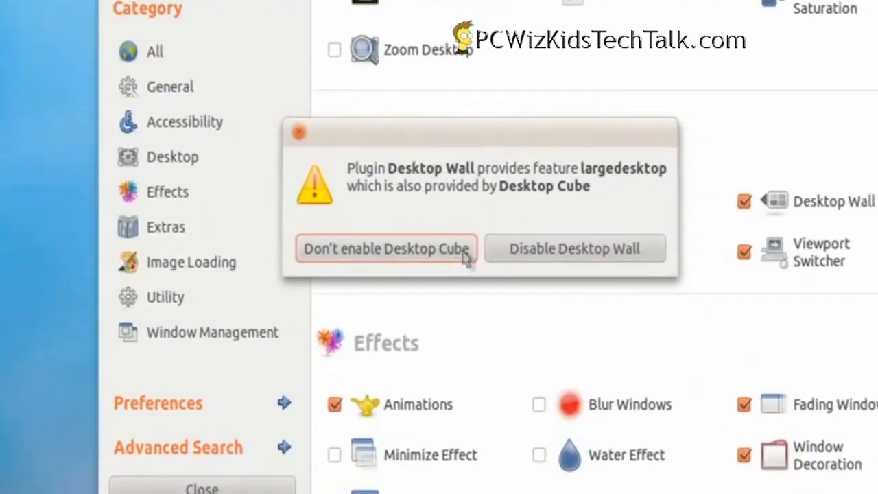
left_click(385, 248)
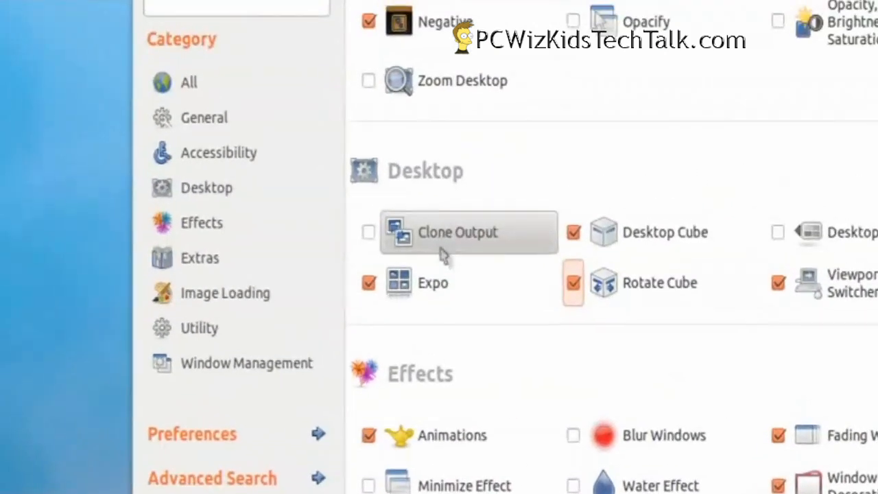
scroll("down", 3)
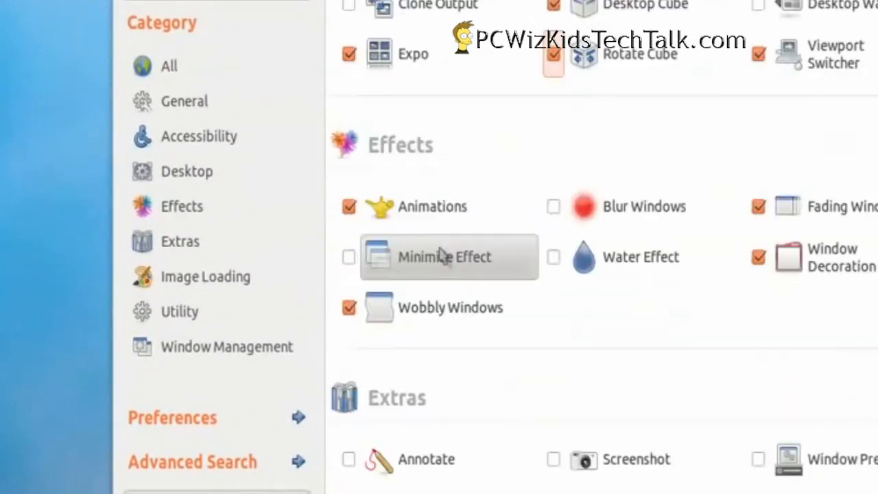